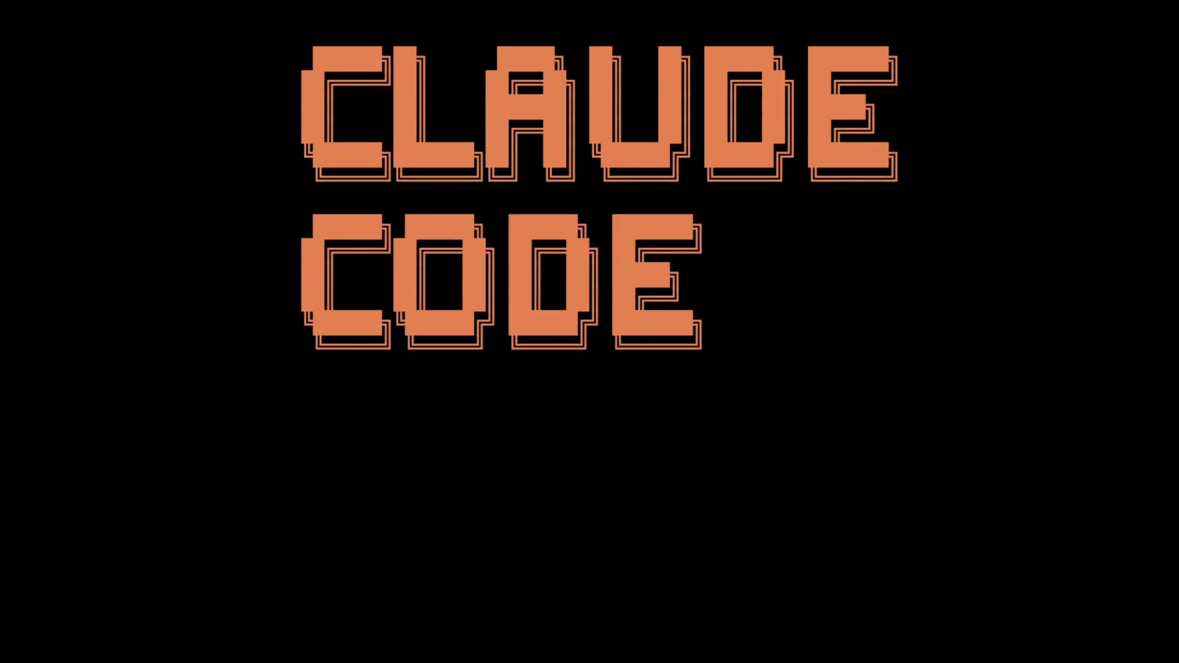
text(Build an MVP fo)
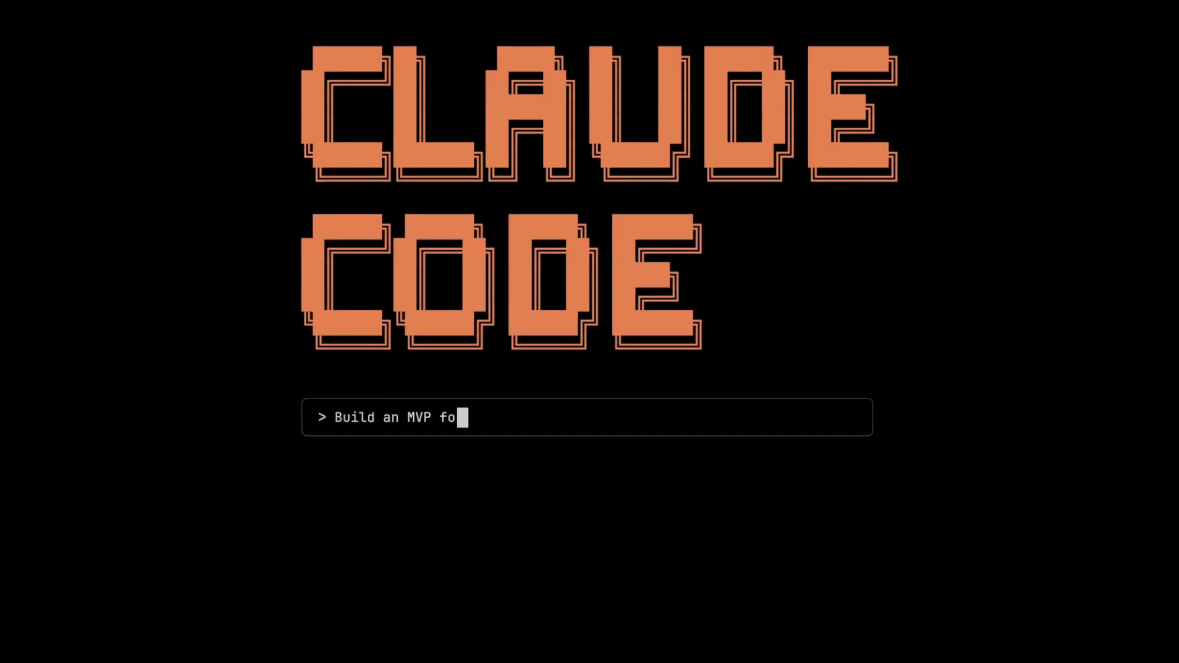
text(r my food delivery app)
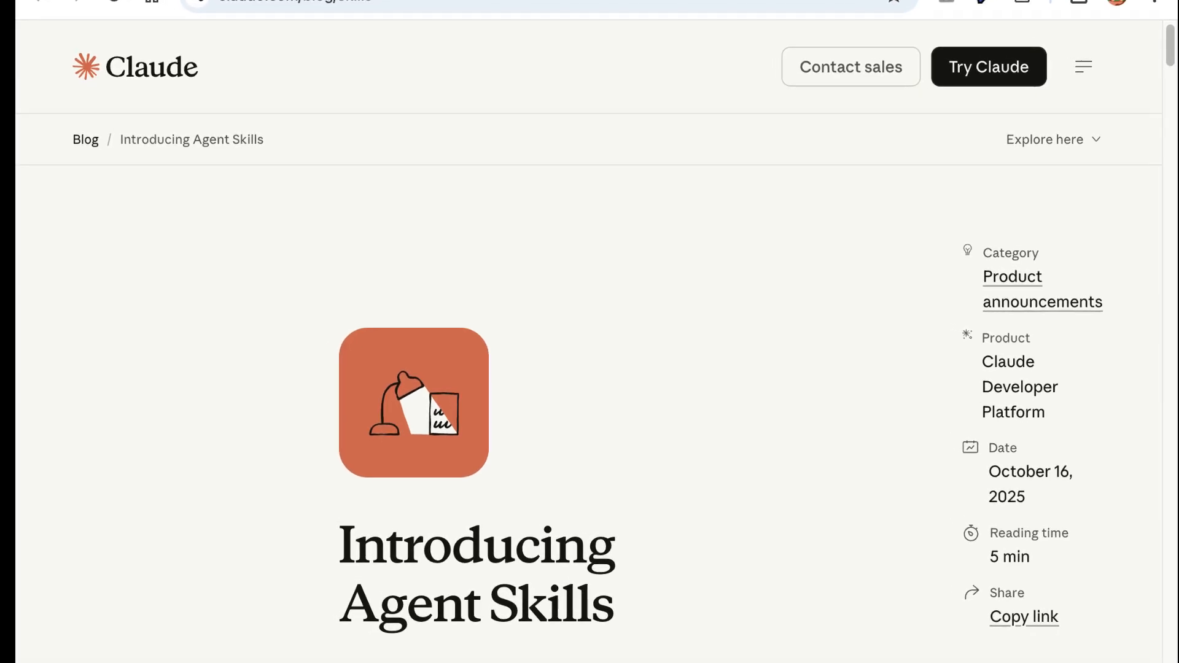
scroll(down, 3)
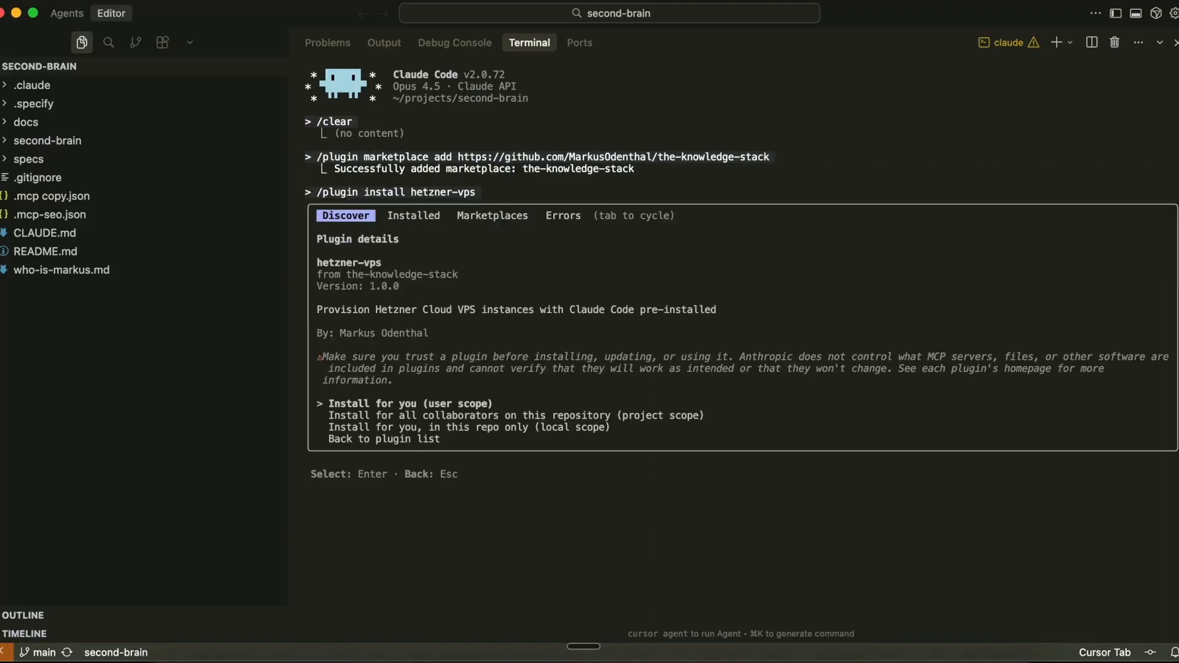
text(/exit)
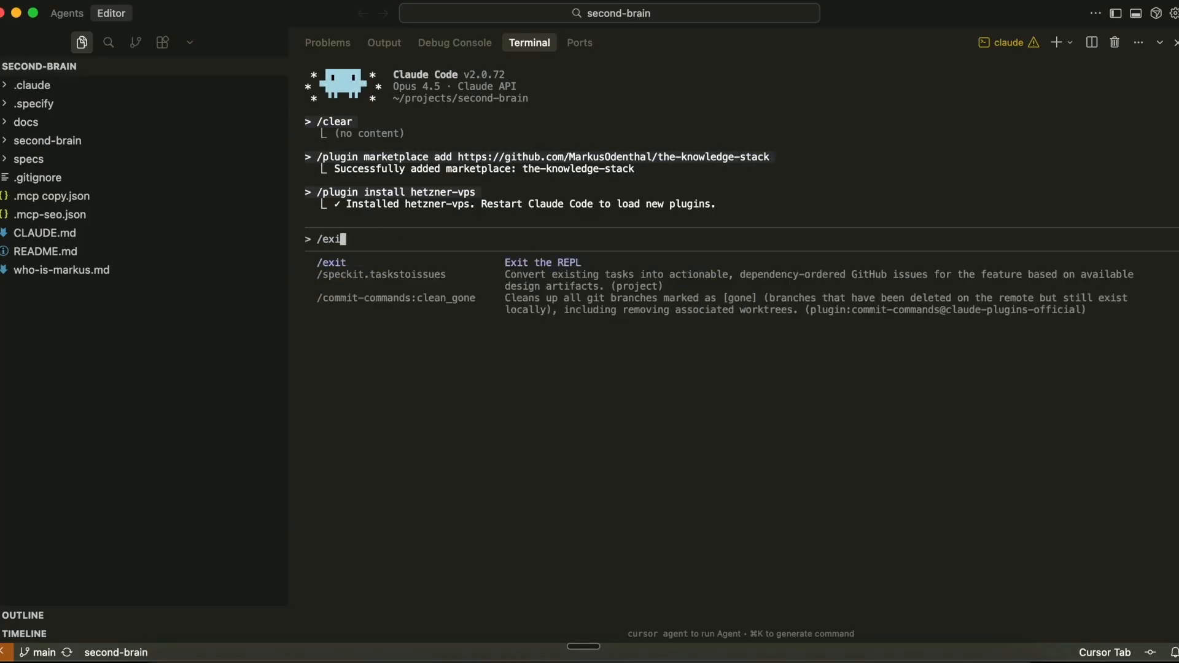